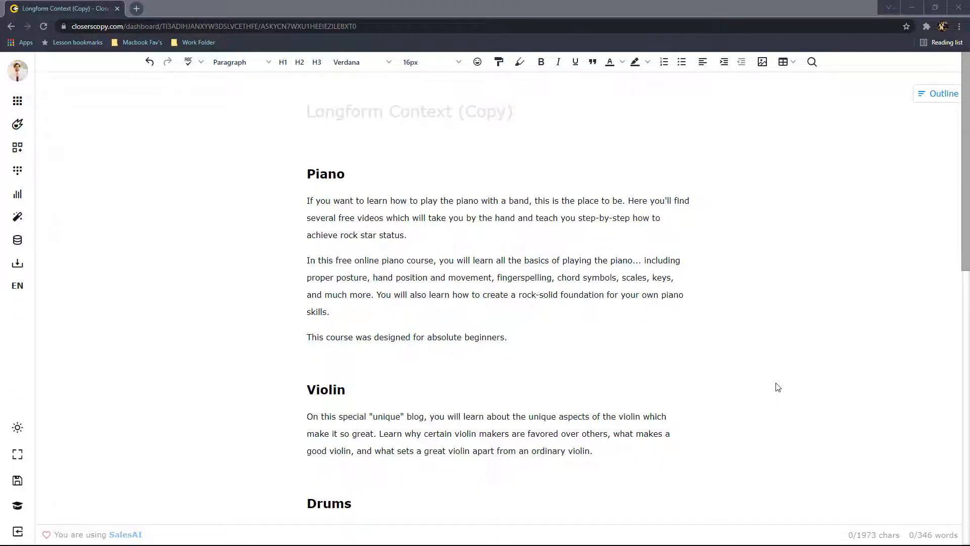
pyautogui.moveTo(765, 384)
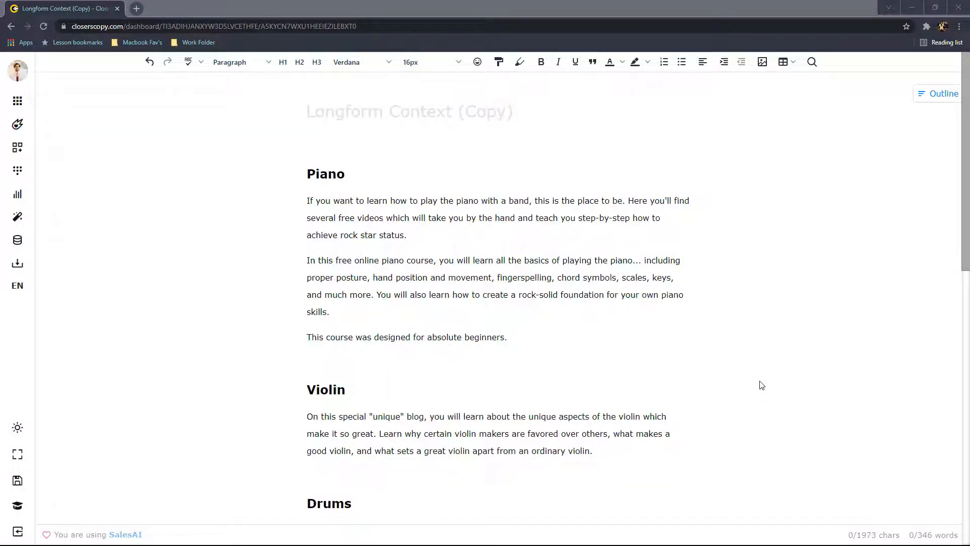
pyautogui.moveTo(757, 387)
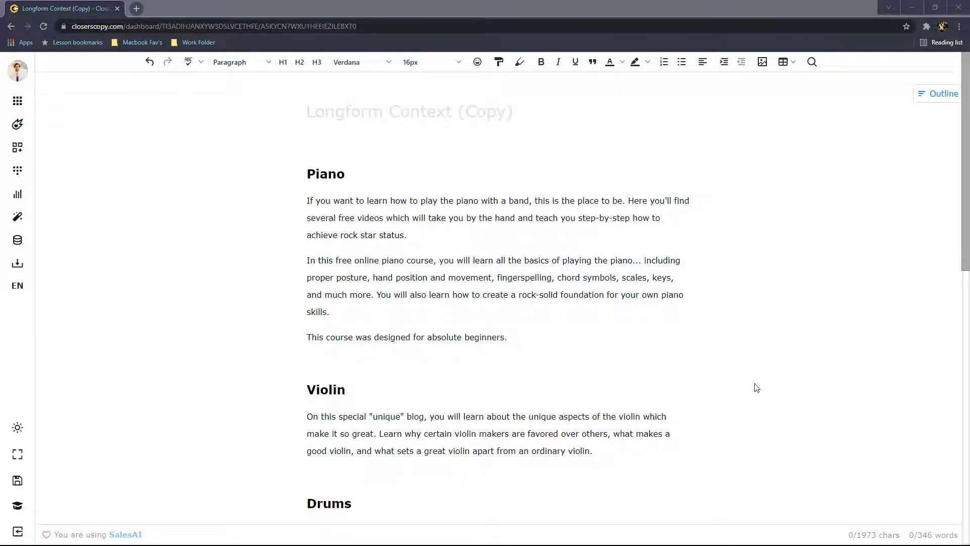
pyautogui.moveTo(600, 416)
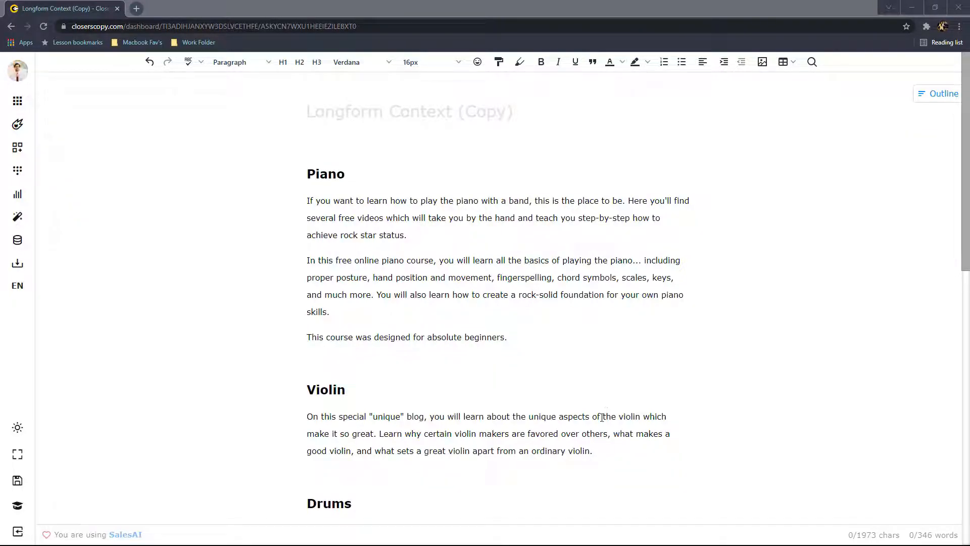
pyautogui.moveTo(604, 468)
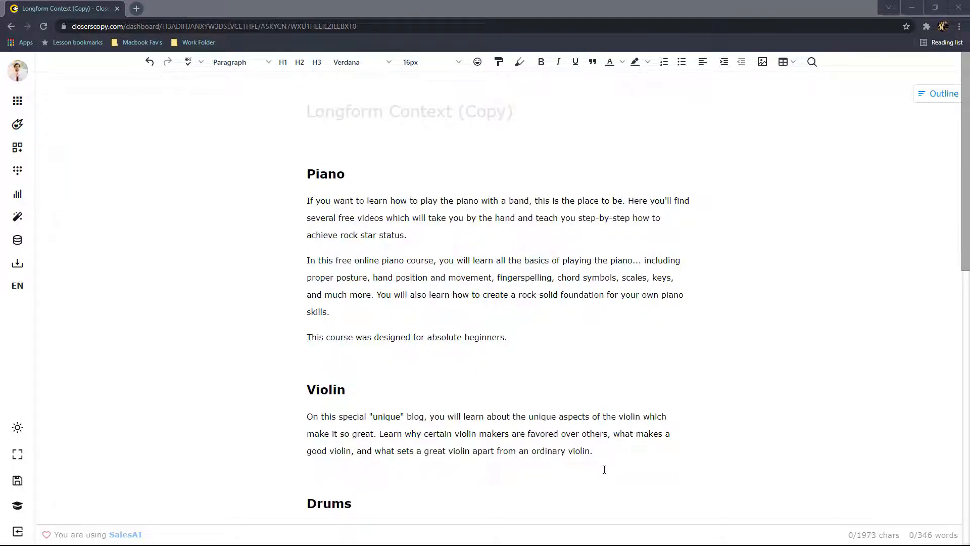
pyautogui.moveTo(525, 337)
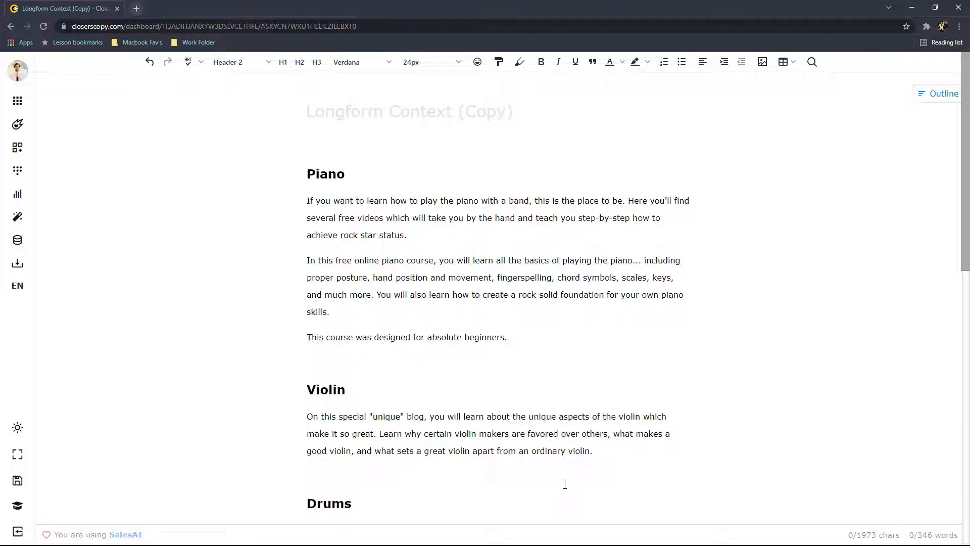
# - Navigate through the Drums and Guitar sections and select the Piano heading with its three paragraphs
pyautogui.click(351, 504)
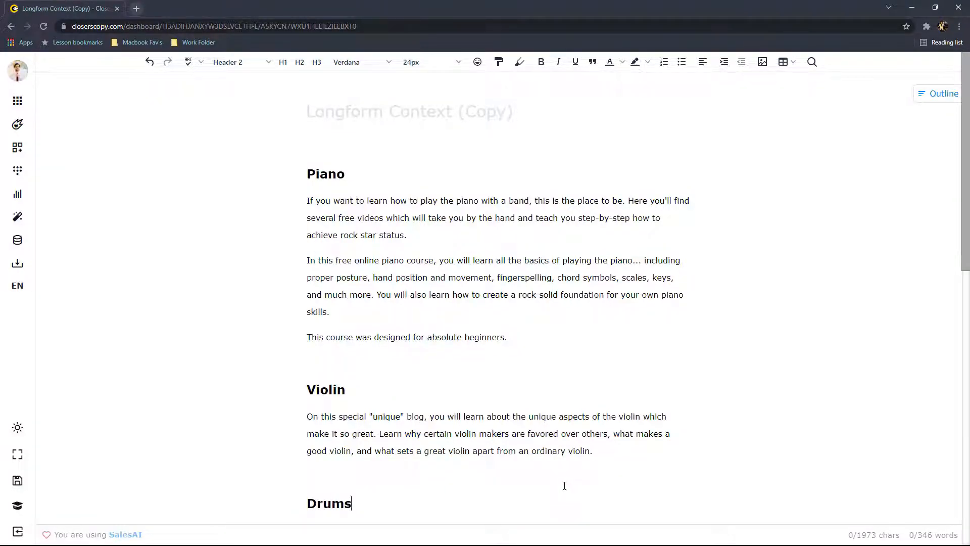
pyautogui.scroll(-3)
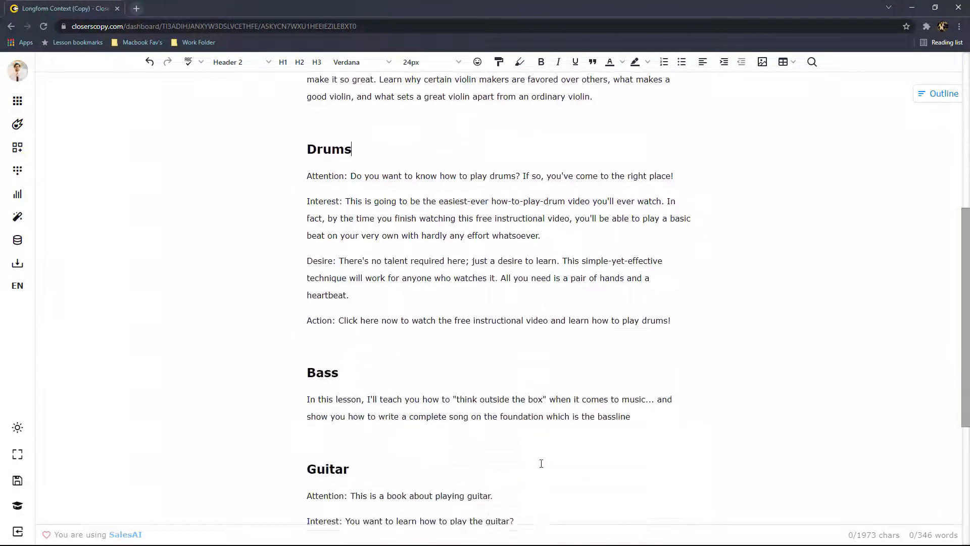
pyautogui.scroll(-3)
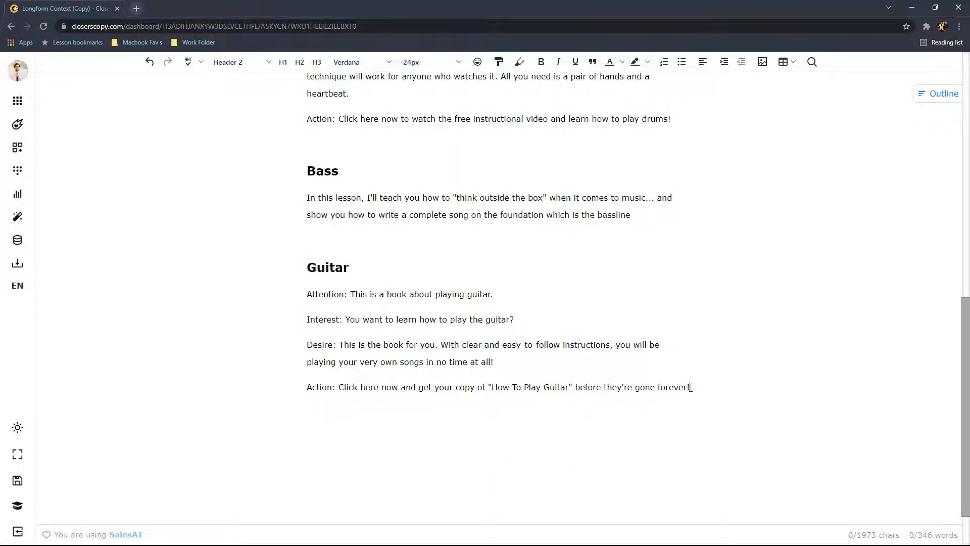
pyautogui.click(512, 353)
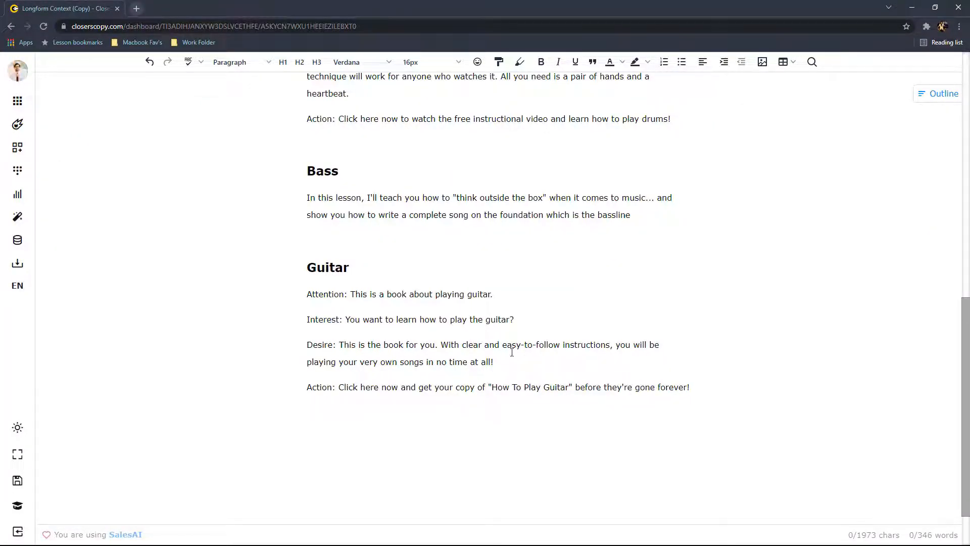
pyautogui.scroll(3)
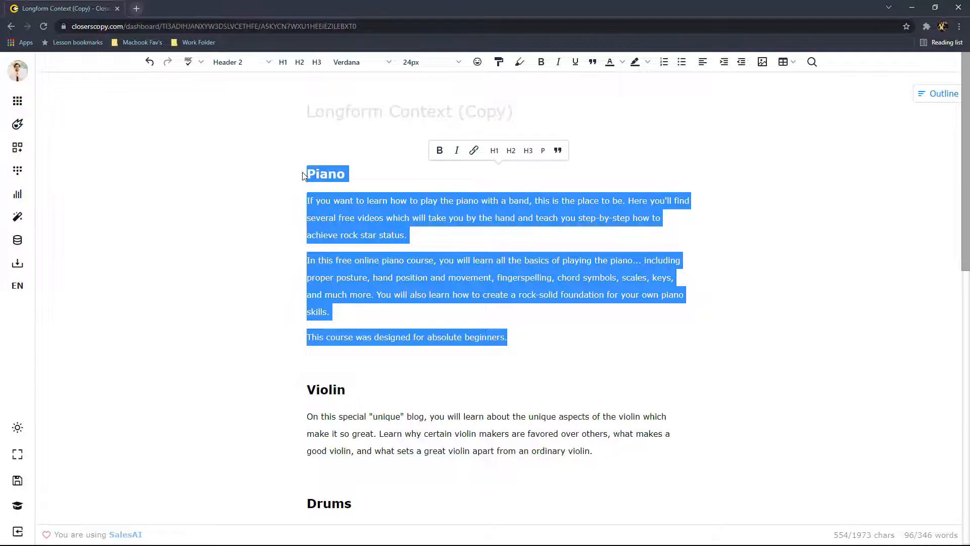
pyautogui.moveTo(523, 332)
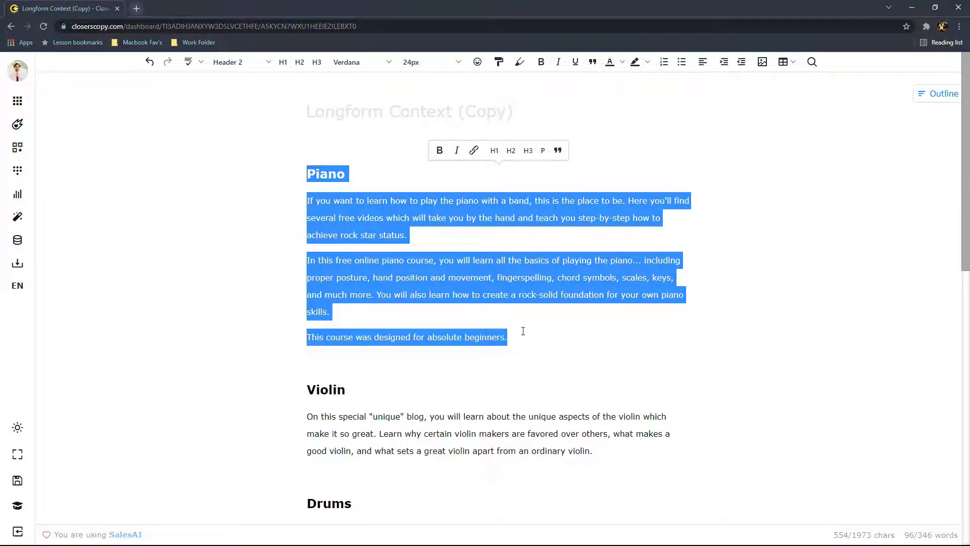
pyautogui.moveTo(513, 337)
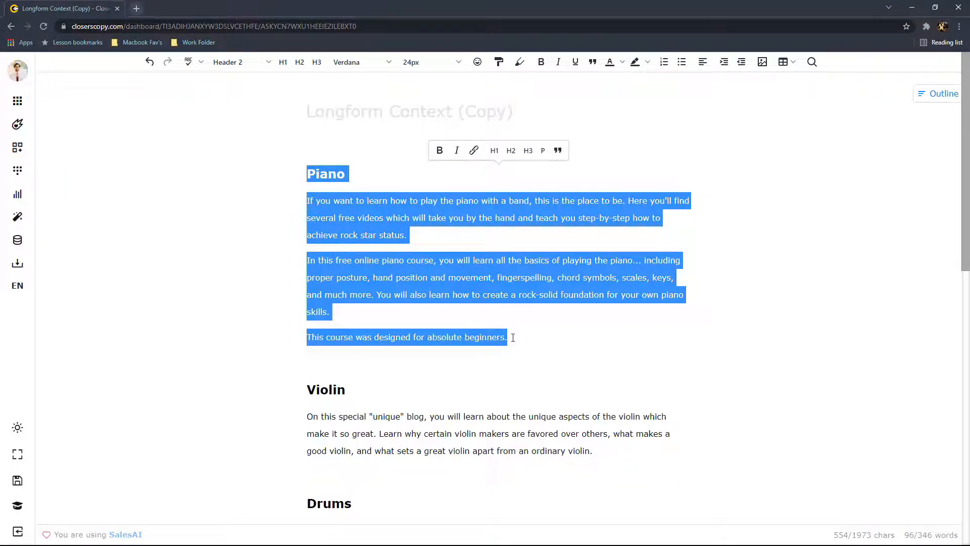
pyautogui.moveTo(18, 123)
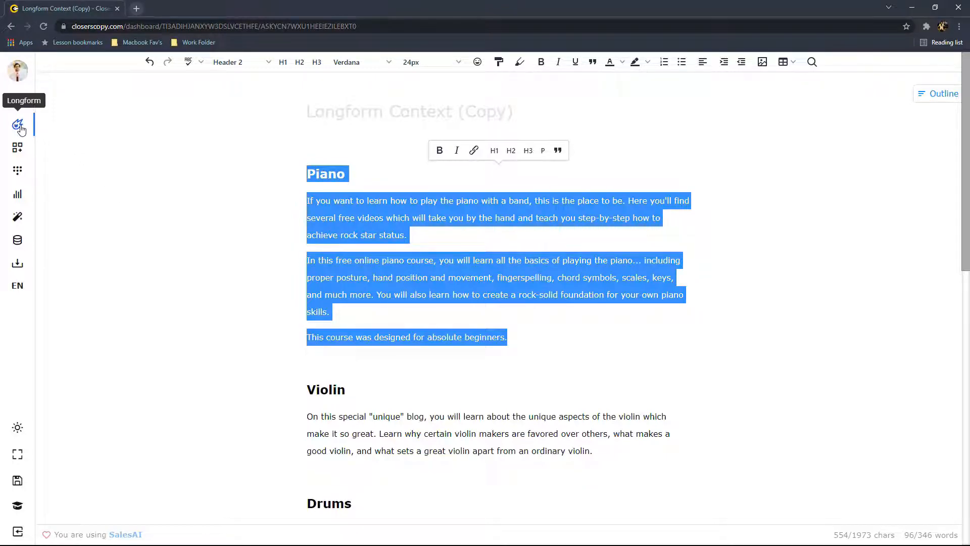
# - Bring up the Longform assistant for the Piano section at creativity 73 and length 44
pyautogui.click(17, 124)
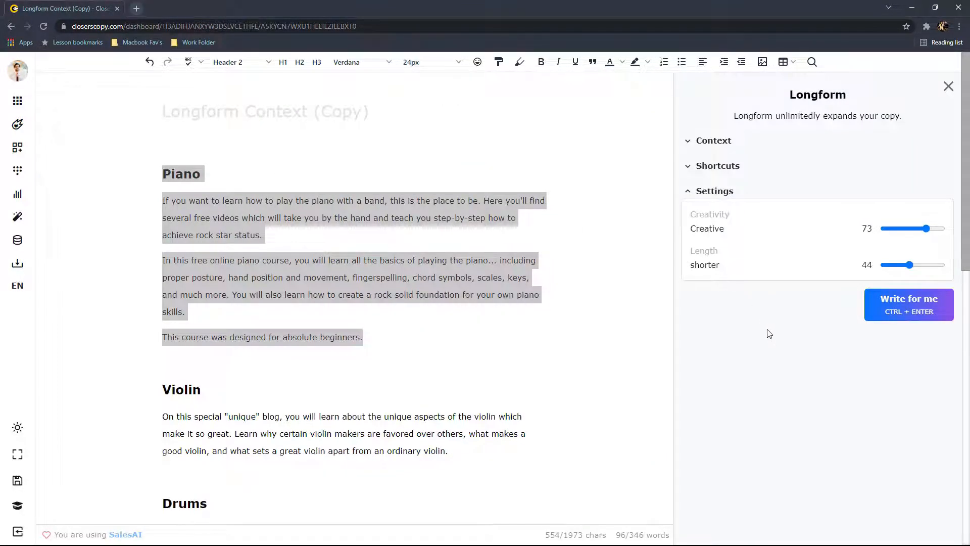
pyautogui.moveTo(773, 344)
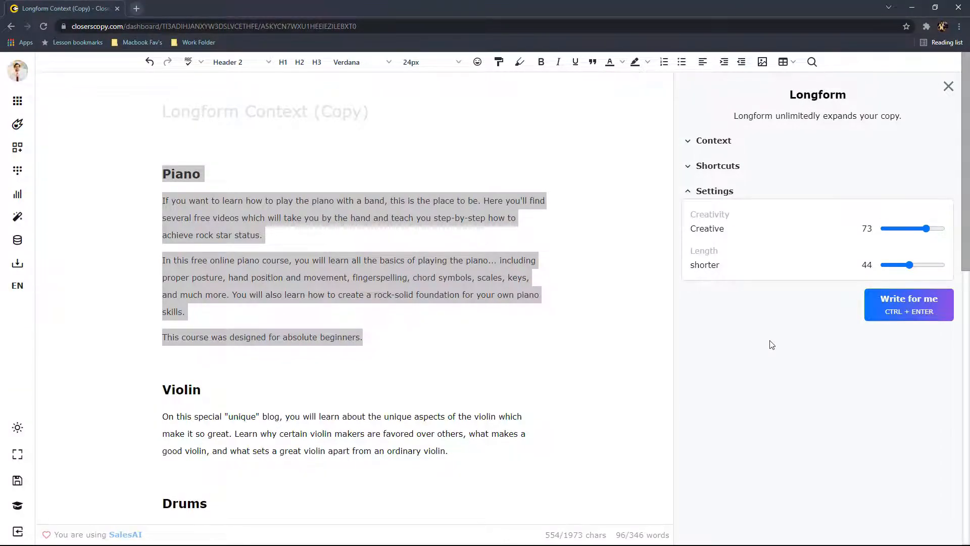
pyautogui.moveTo(905, 246)
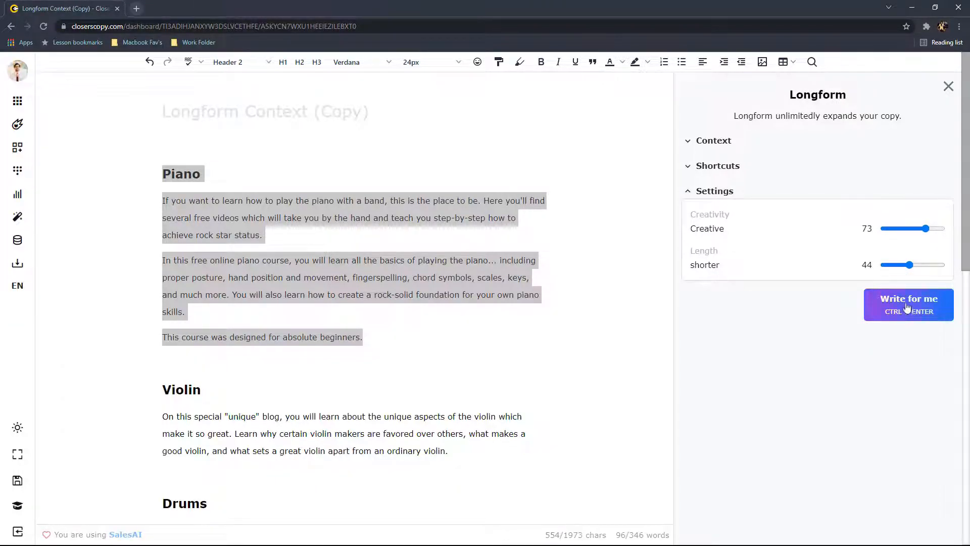
# - Generate an AI paragraph about a total beginner learning songs for Piano, then close Longform
pyautogui.click(909, 305)
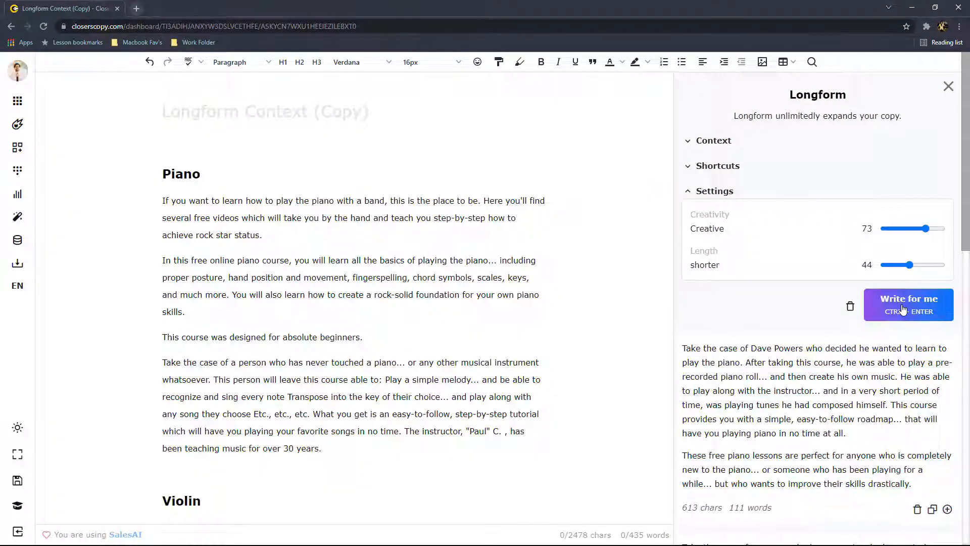
pyautogui.click(322, 448)
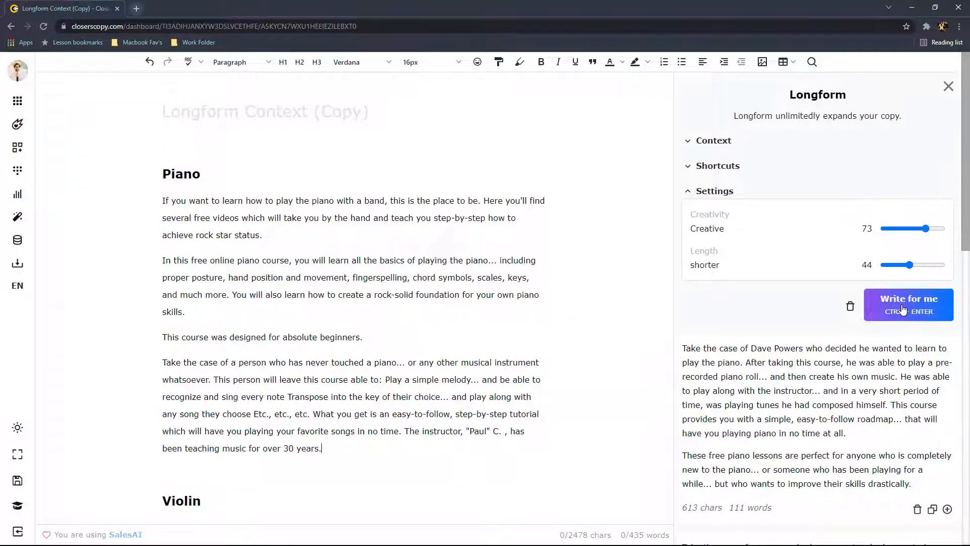
pyautogui.moveTo(878, 211)
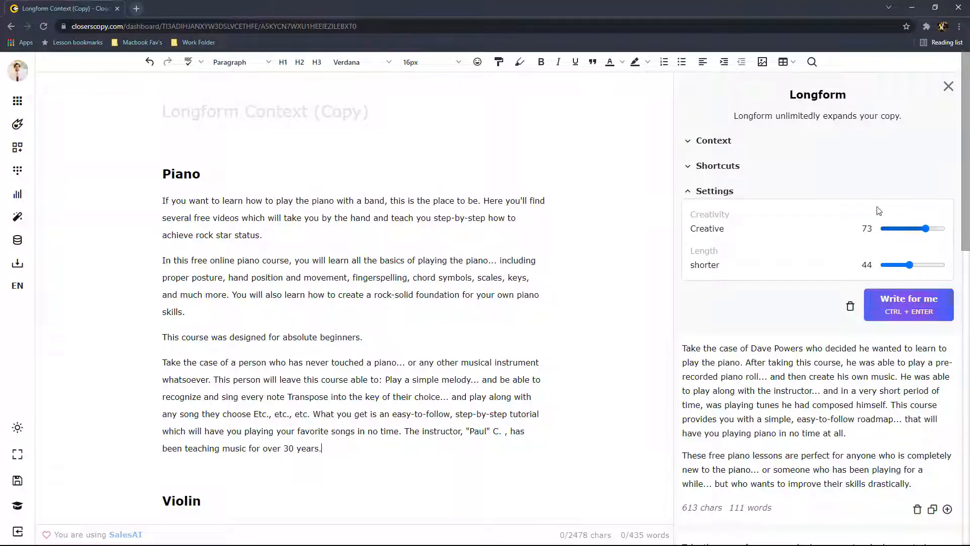
pyautogui.click(713, 140)
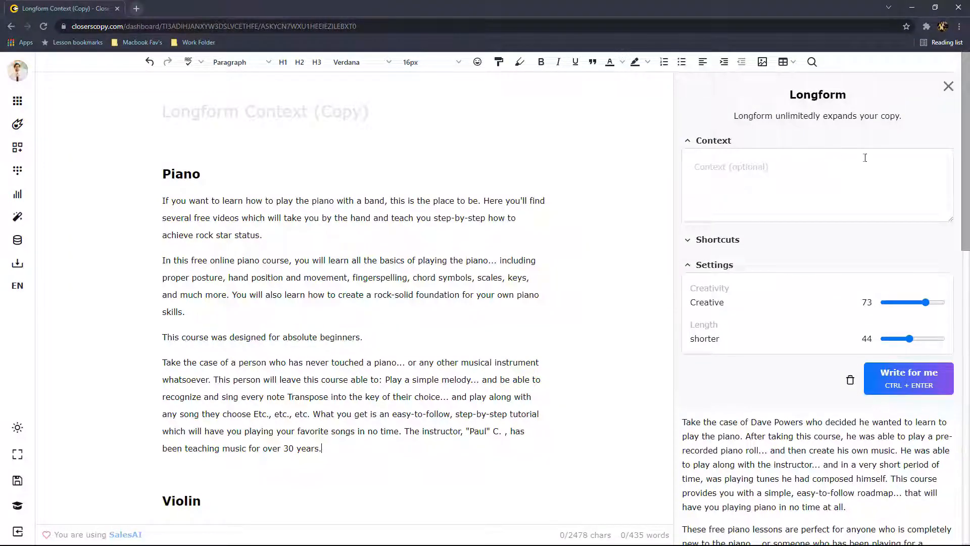
pyautogui.moveTo(948, 87)
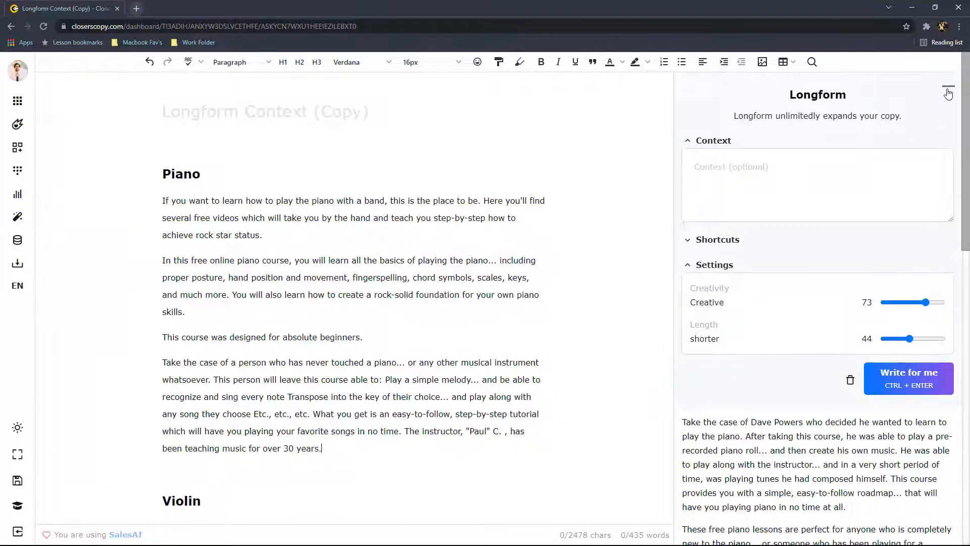
pyautogui.click(949, 91)
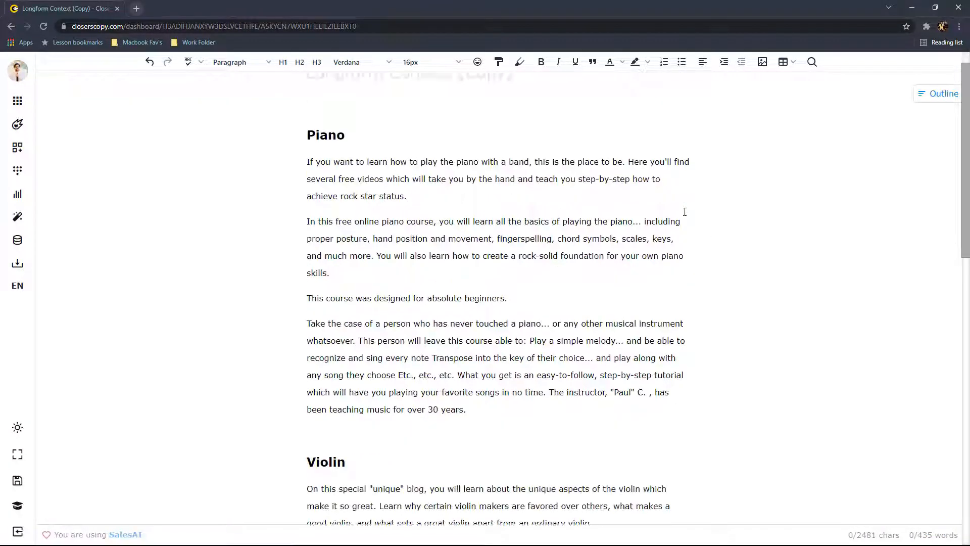
# - Select the Drums heading with its four paragraphs and reopen Longform with an empty context
pyautogui.scroll(-3)
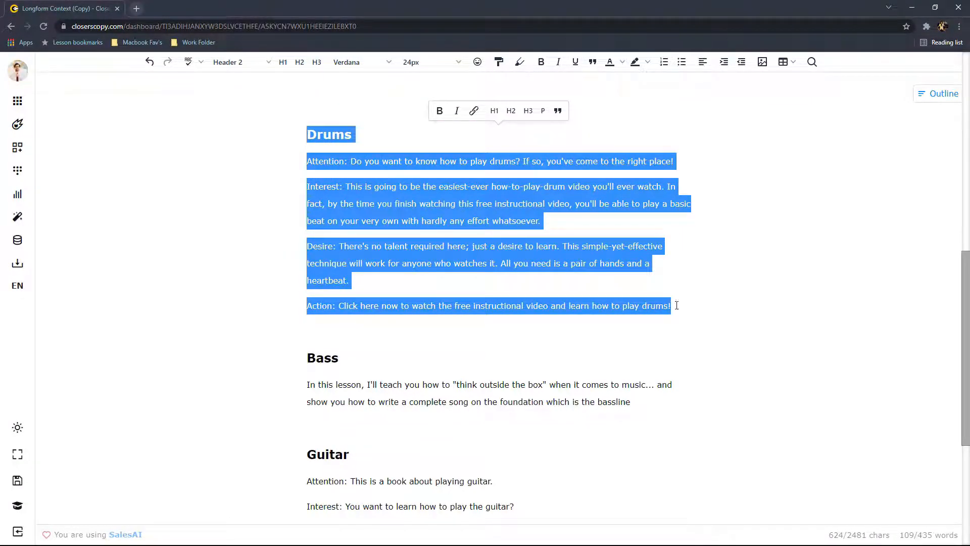
pyautogui.click(17, 125)
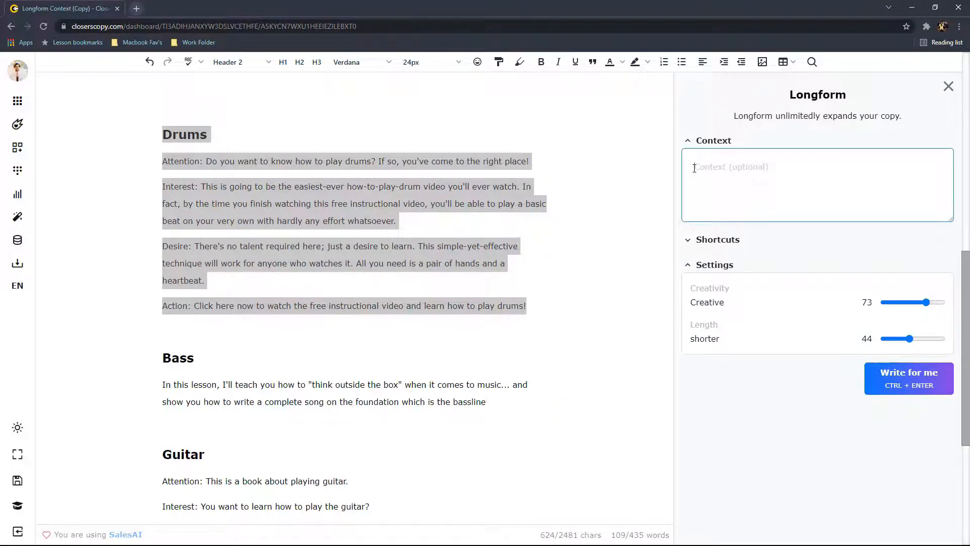
# - Enter the context 'Drums are the heart beat of the song and set the foundation.'
pyautogui.write('Drums are the heart')
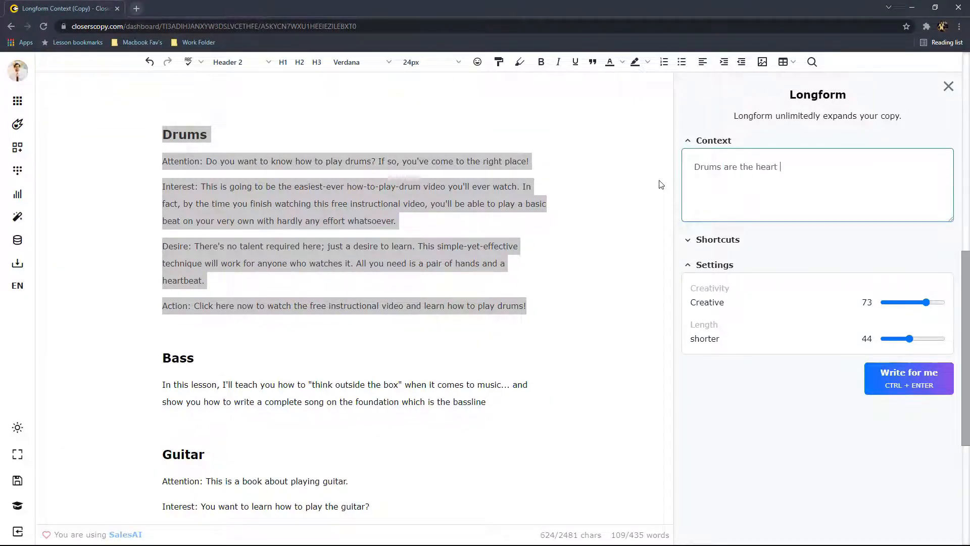
pyautogui.write('beat of the song and set the foundation.')
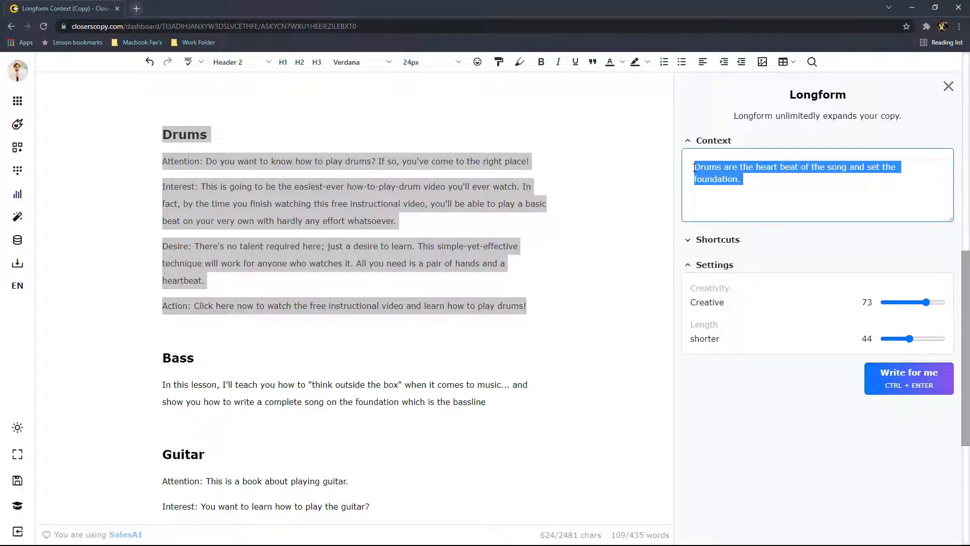
pyautogui.click(172, 127)
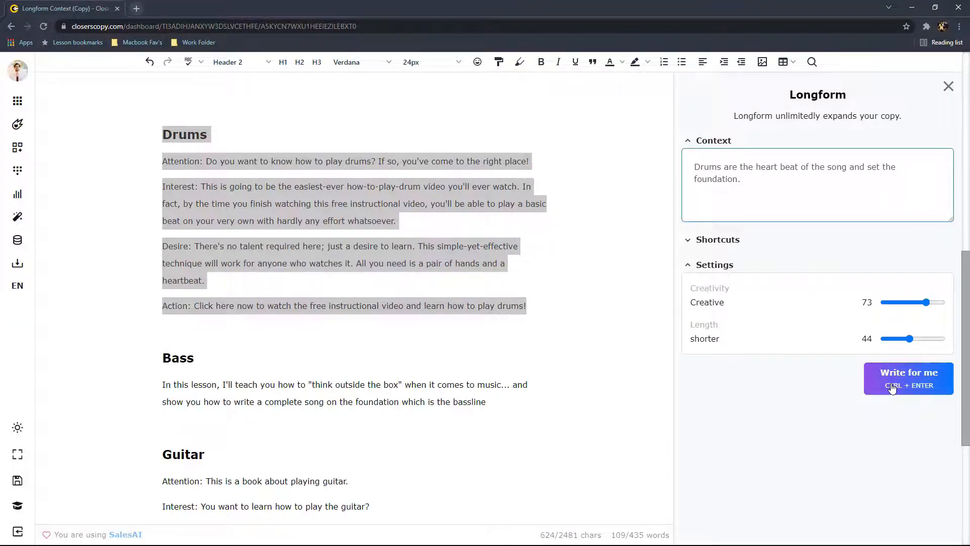
# - Generate a context-guided AI paragraph about drums as the song's heartbeat to close the Drums section
pyautogui.click(908, 378)
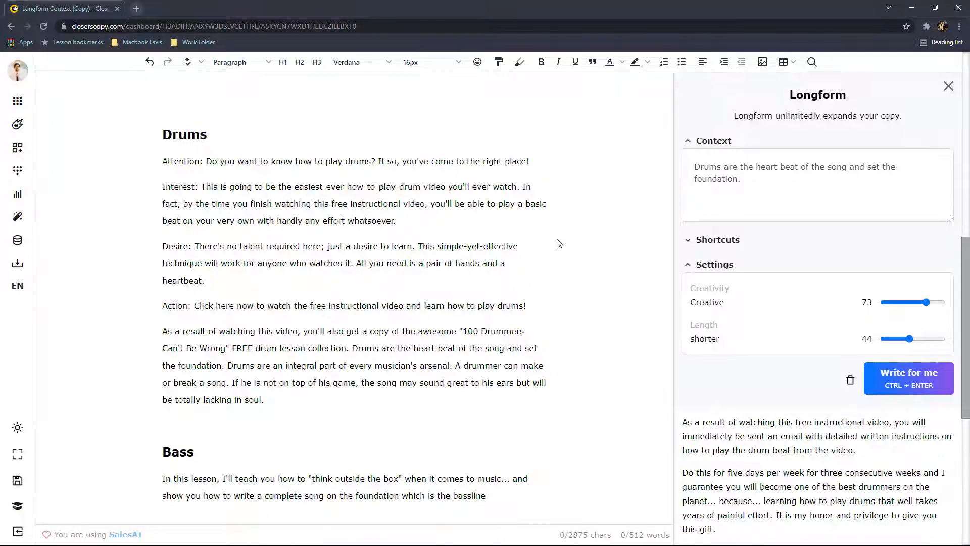
pyautogui.click(263, 399)
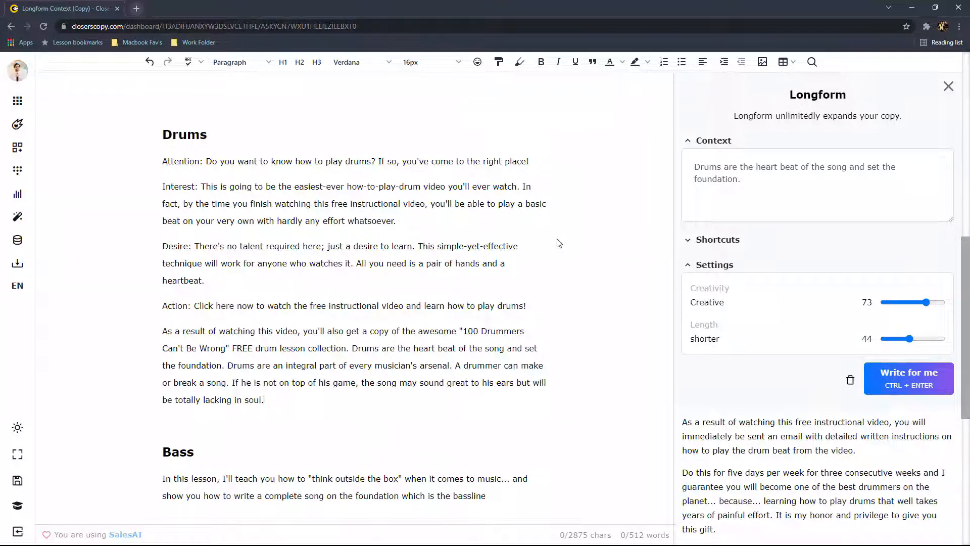